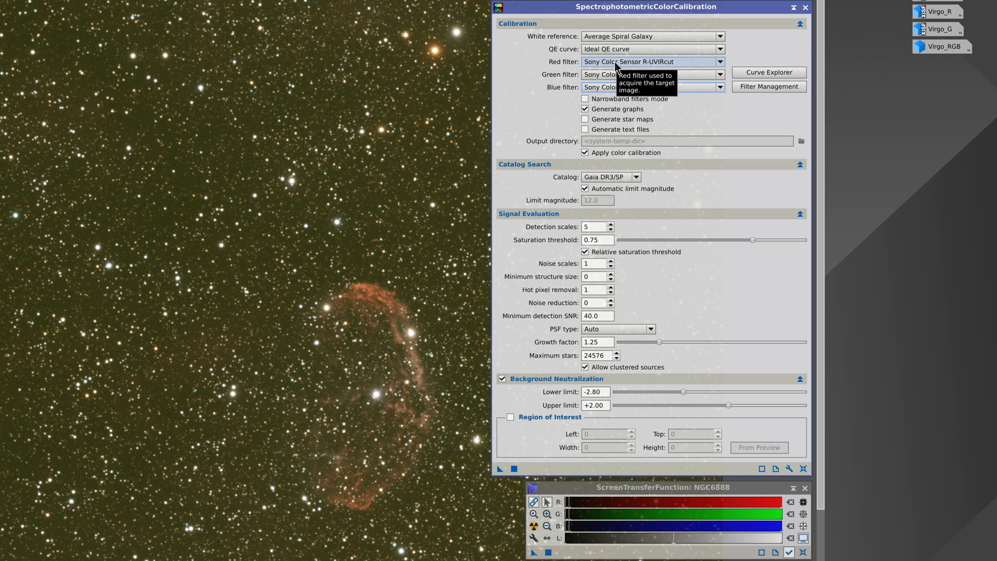
{"action": "mouse_move", "coordinate": [645, 68]}
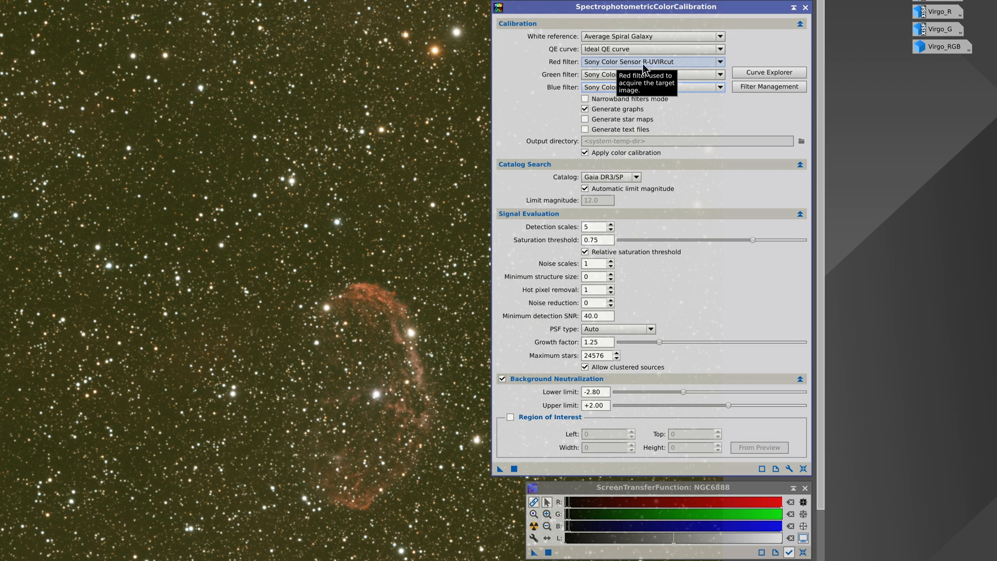
{"action": "mouse_move", "coordinate": [649, 96]}
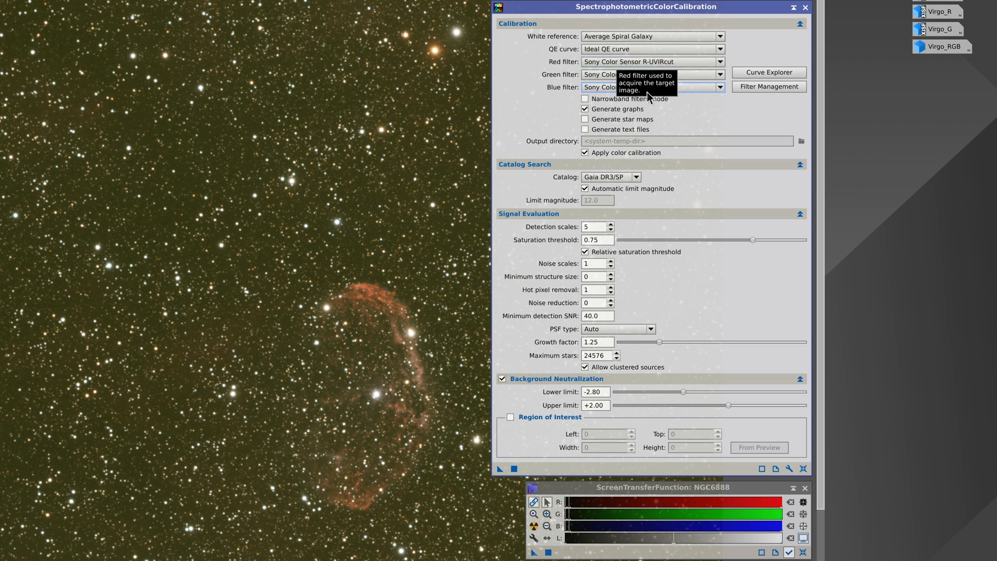
{"action": "mouse_move", "coordinate": [558, 493]}
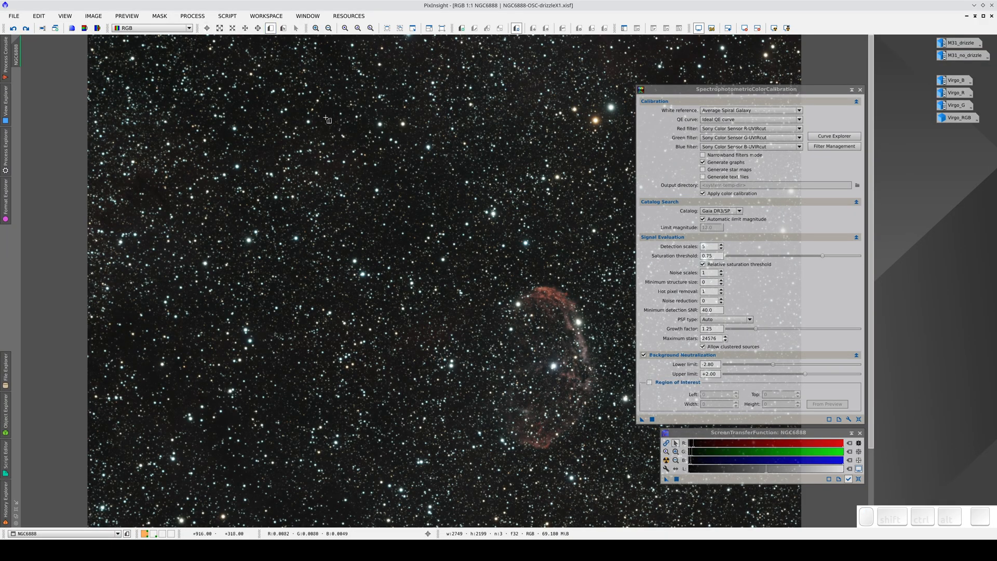
- Draw a small star-field background preview on NGC6888 and run SPCC Apply Global
{"action": "left_click_drag", "start_coordinate": [394, 180], "coordinate": [442, 227]}
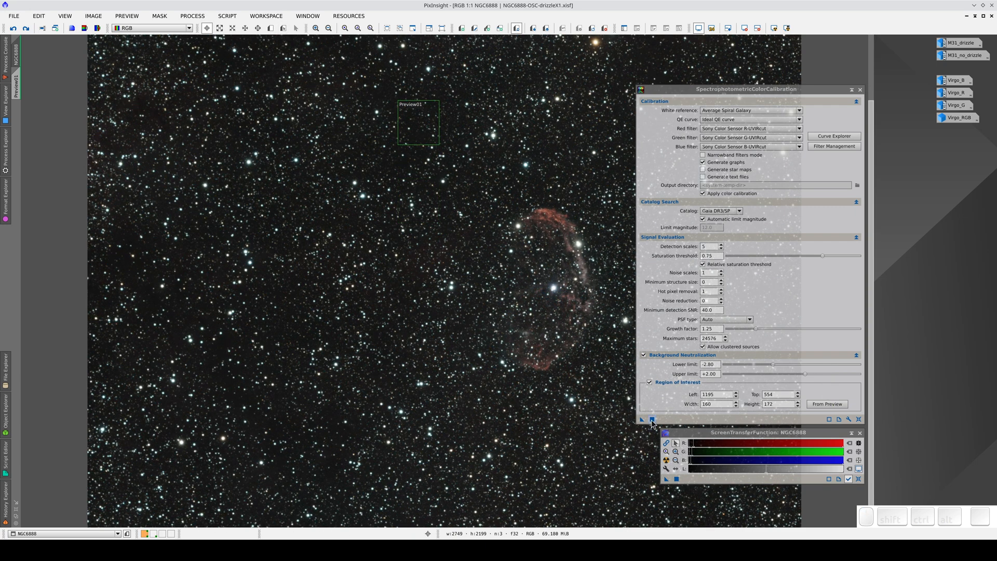
{"action": "left_click", "coordinate": [642, 419]}
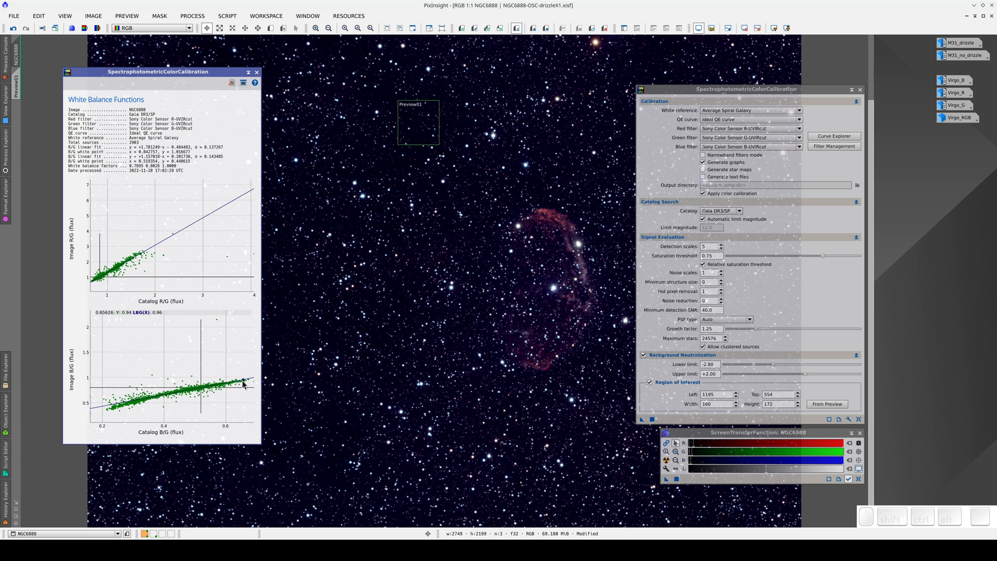
{"action": "mouse_move", "coordinate": [100, 283]}
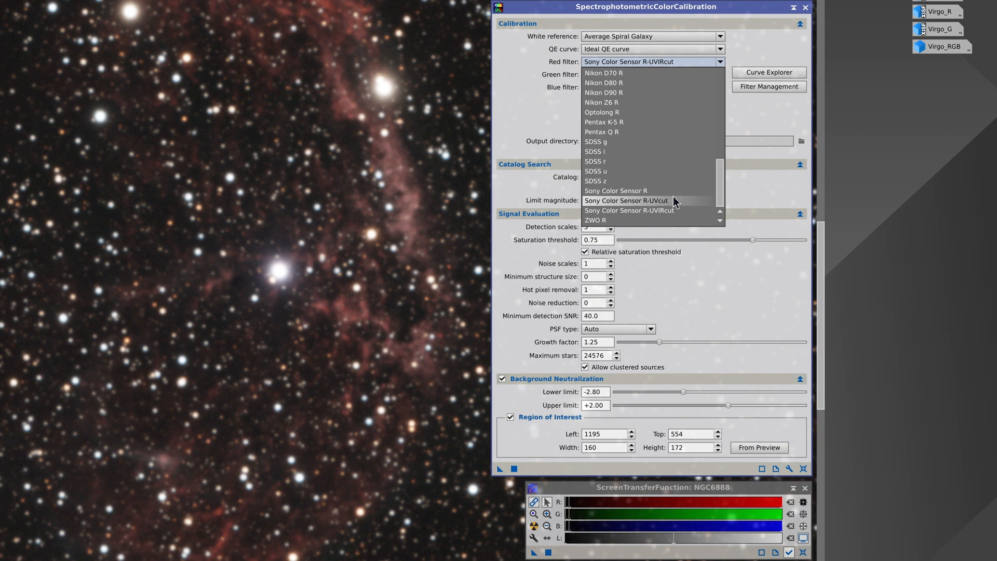
- Keep Sony Color Sensor R-UVIRcut as the red filter and show the filter curves
{"action": "left_click", "coordinate": [627, 209]}
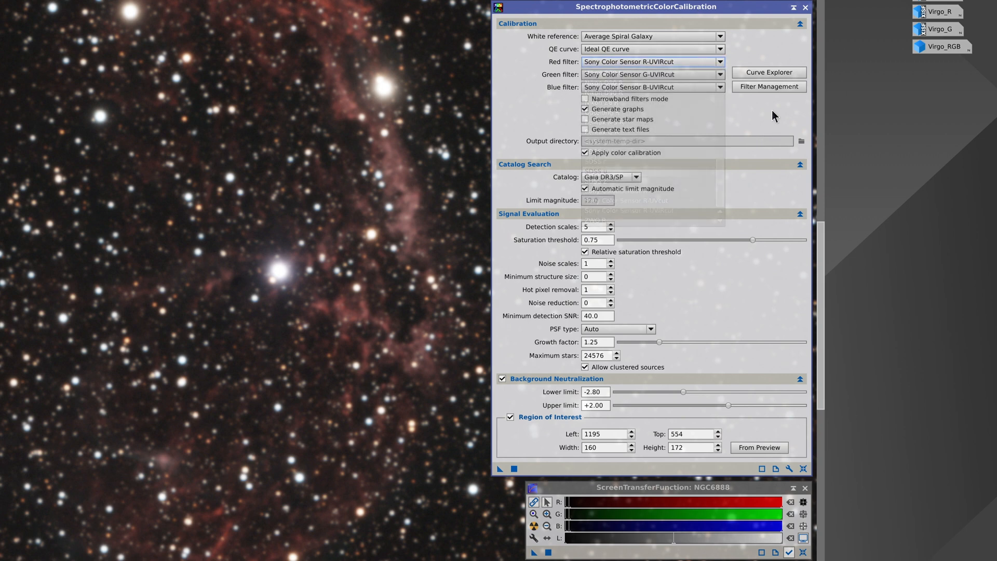
{"action": "left_click", "coordinate": [768, 72]}
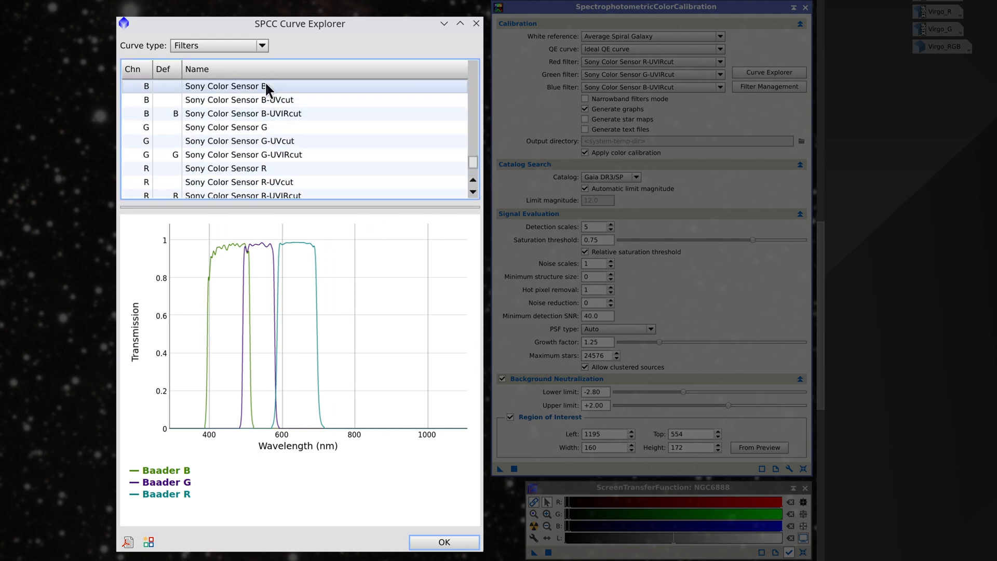
- Plot the Sony B, B-UVcut and B-UVIRcut curves, then overlay plain B, G and R
{"action": "left_click", "coordinate": [225, 85]}
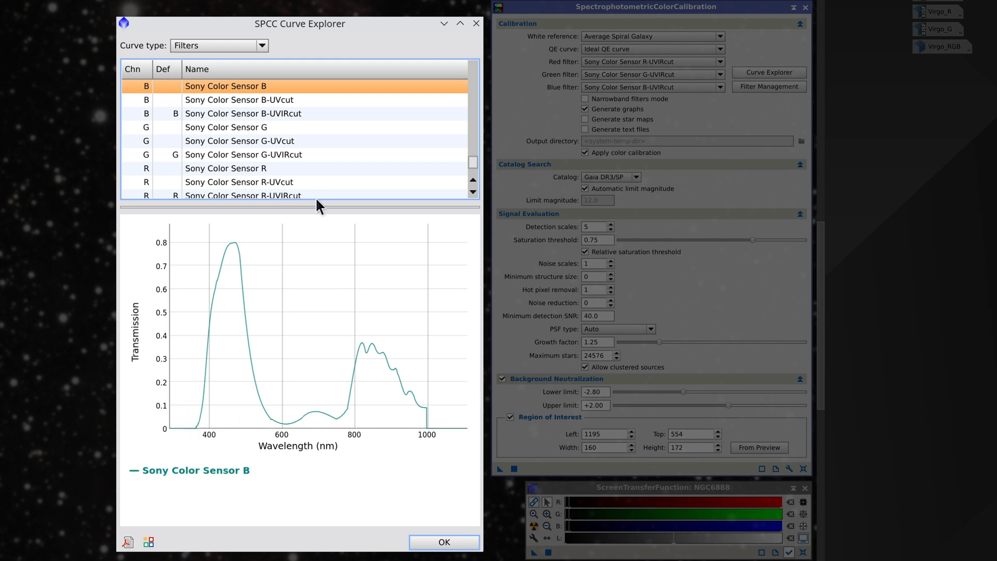
{"action": "left_click", "coordinate": [239, 99]}
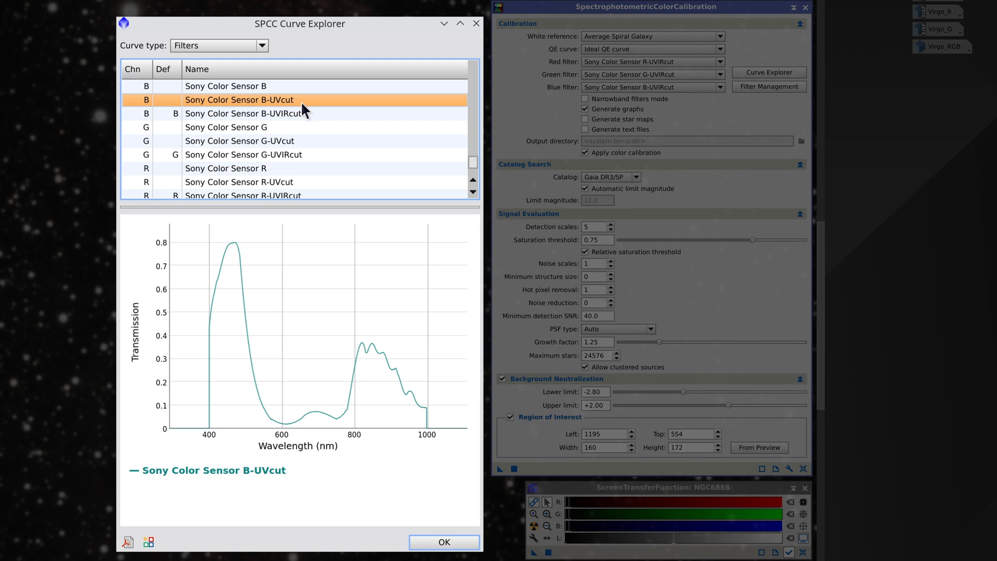
{"action": "left_click", "coordinate": [242, 113]}
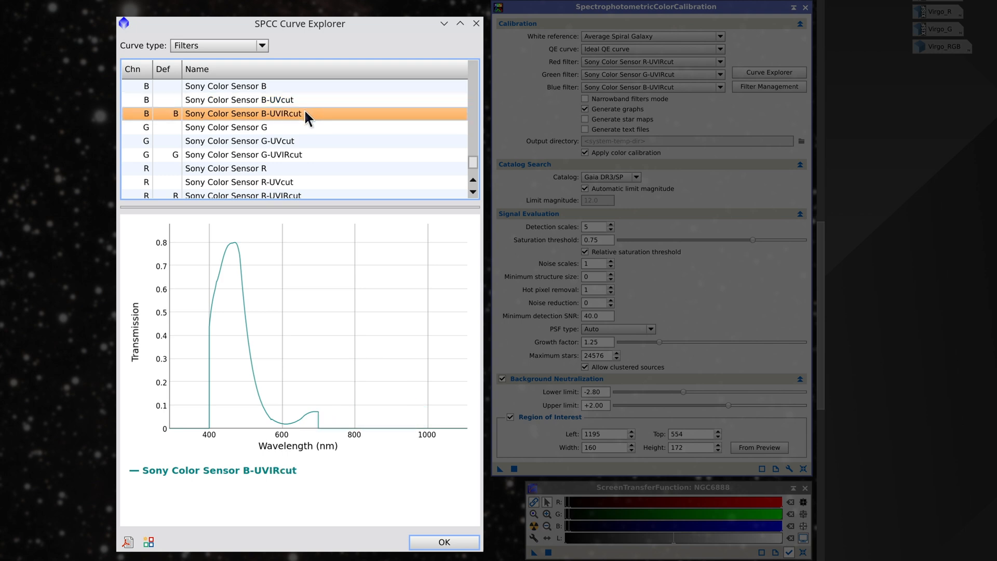
{"action": "mouse_move", "coordinate": [304, 117]}
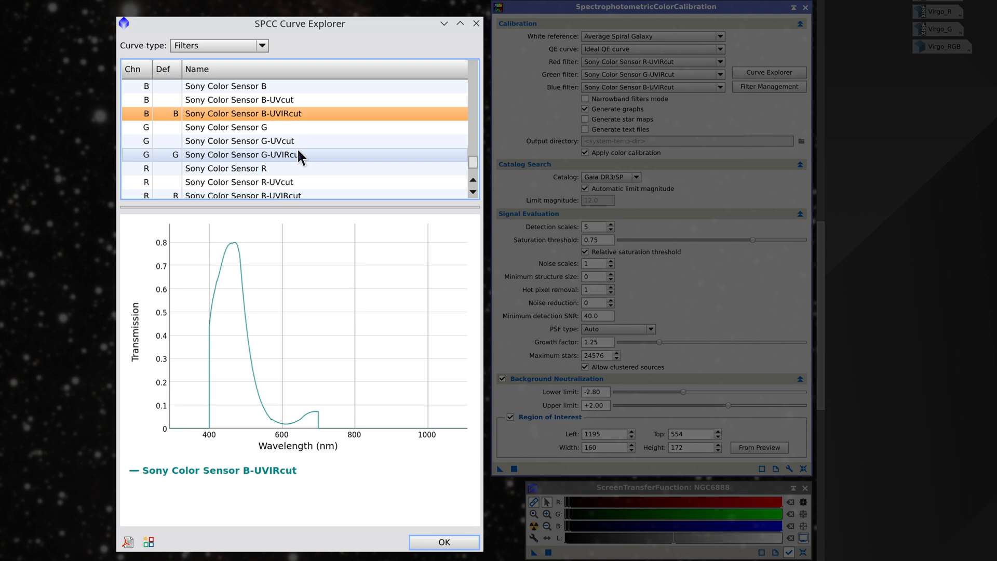
{"action": "left_click", "coordinate": [225, 85]}
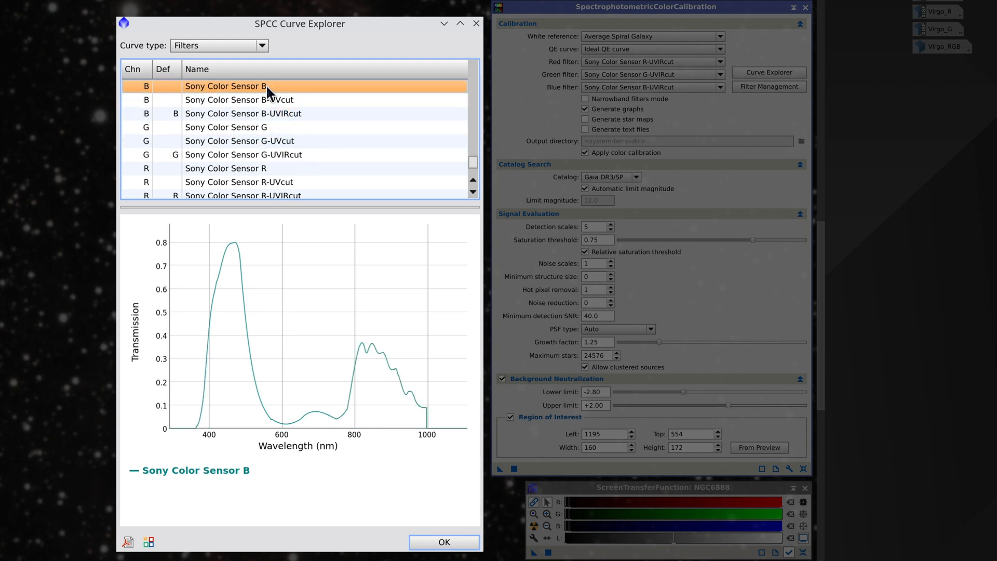
{"action": "left_click", "coordinate": [226, 127]}
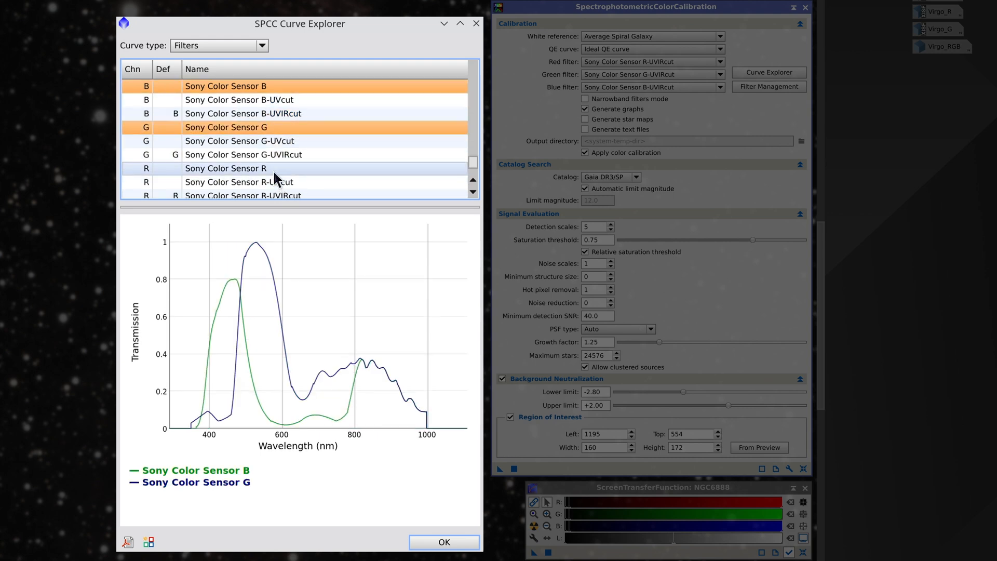
{"action": "left_click", "coordinate": [225, 168]}
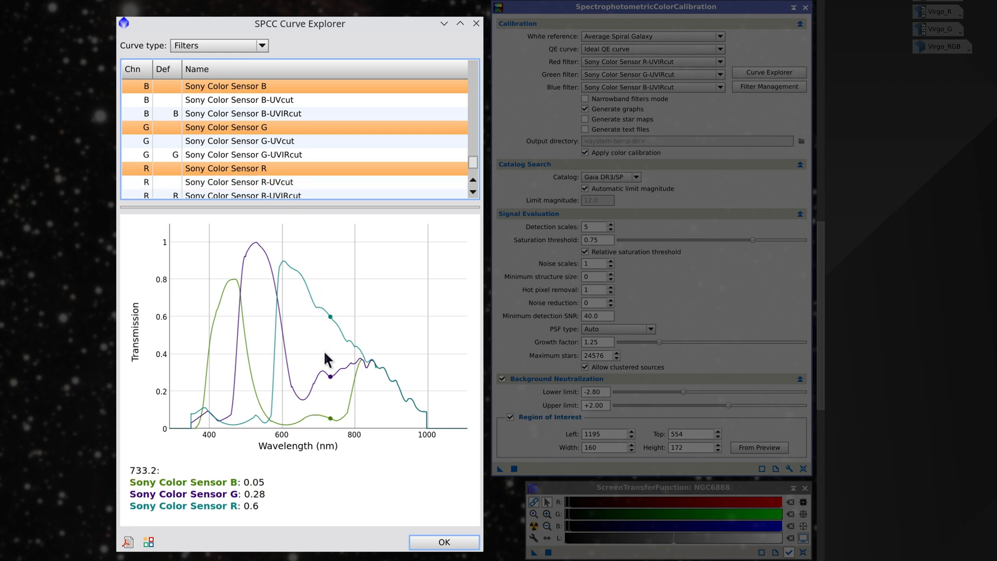
{"action": "mouse_move", "coordinate": [430, 417]}
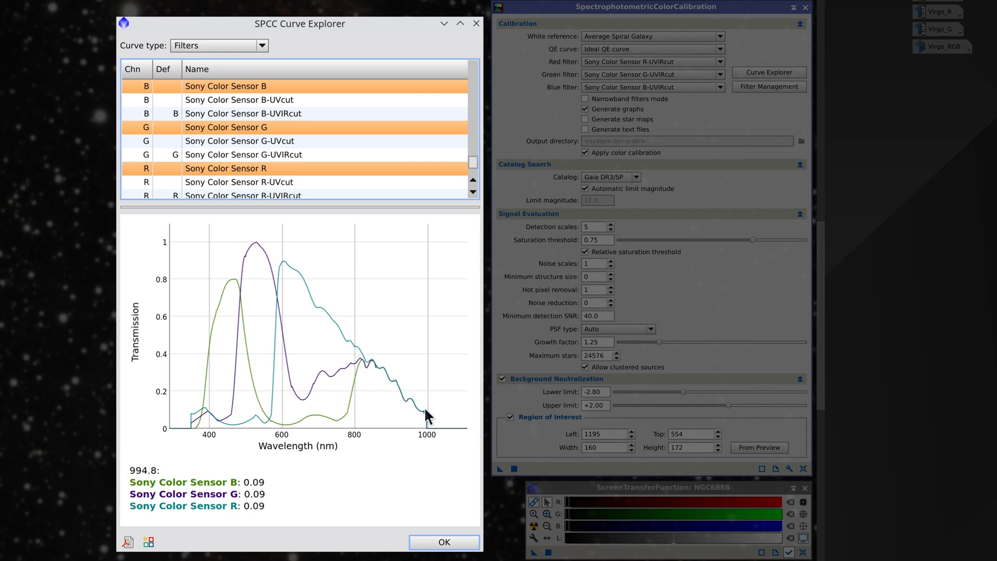
{"action": "mouse_move", "coordinate": [344, 366]}
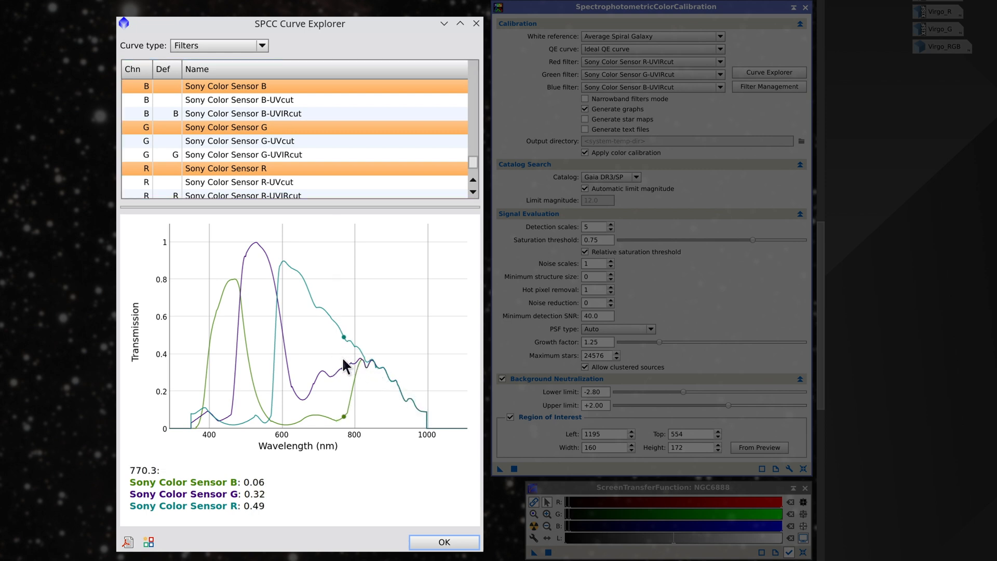
{"action": "mouse_move", "coordinate": [419, 417]}
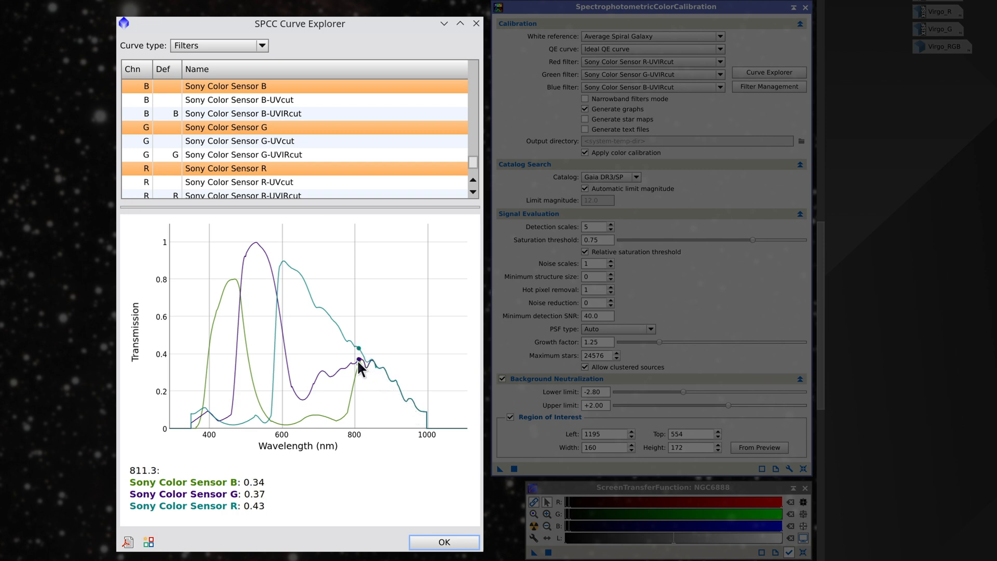
{"action": "mouse_move", "coordinate": [371, 361]}
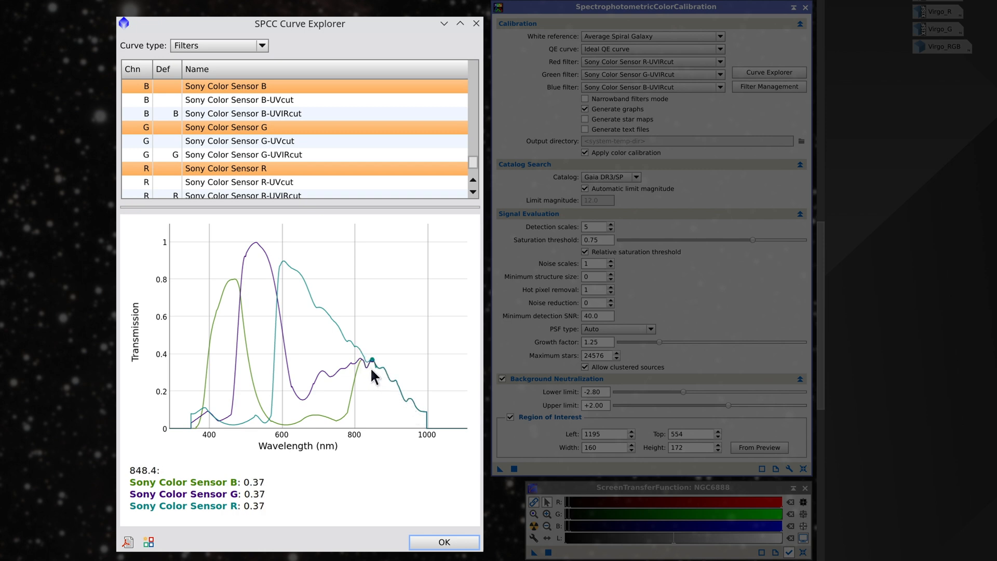
{"action": "mouse_move", "coordinate": [300, 267]}
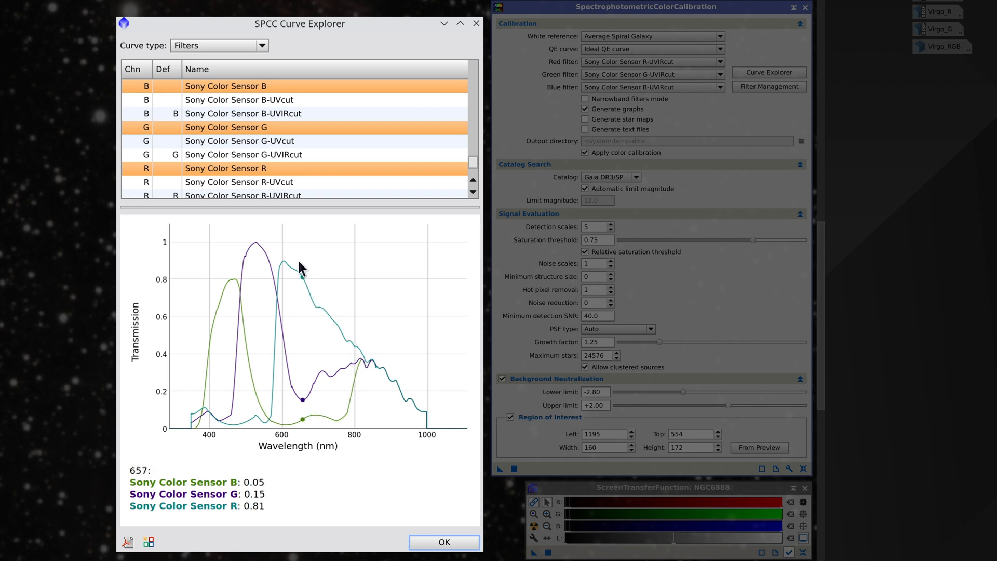
- Overlay the Sony B-, G- and R-UVIRcut curves together, then close the comparison
{"action": "left_click", "coordinate": [254, 113]}
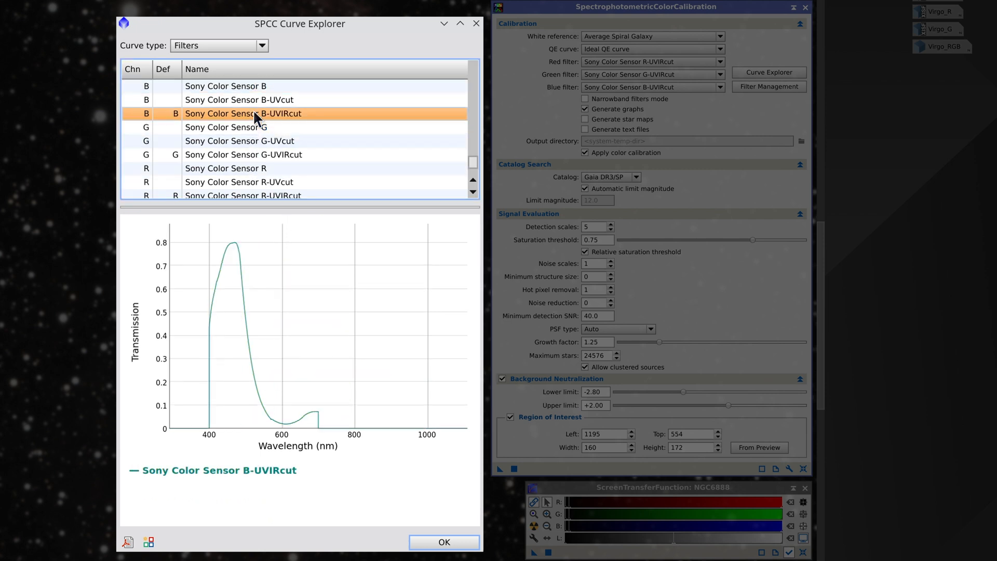
{"action": "left_click", "coordinate": [244, 154]}
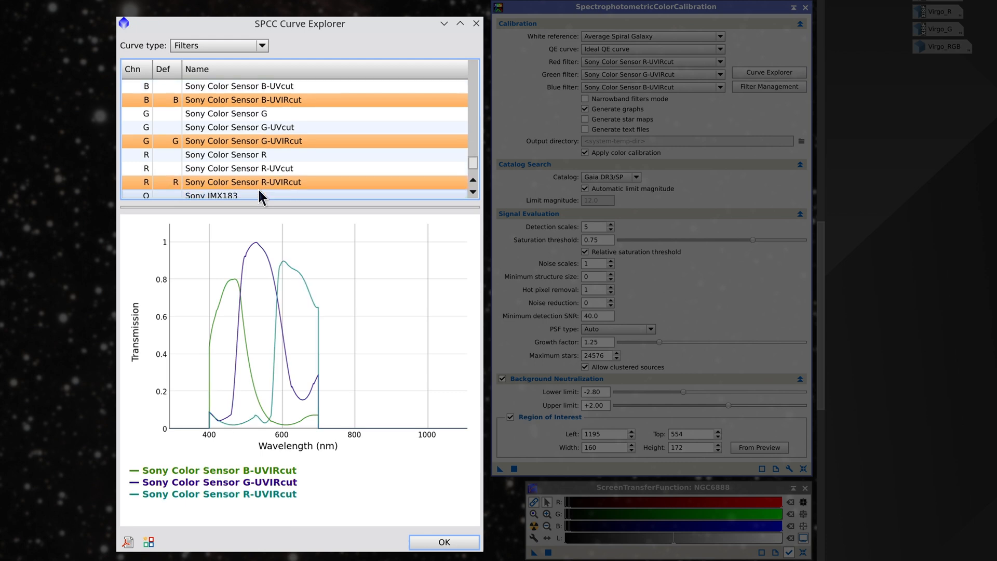
{"action": "mouse_move", "coordinate": [283, 234]}
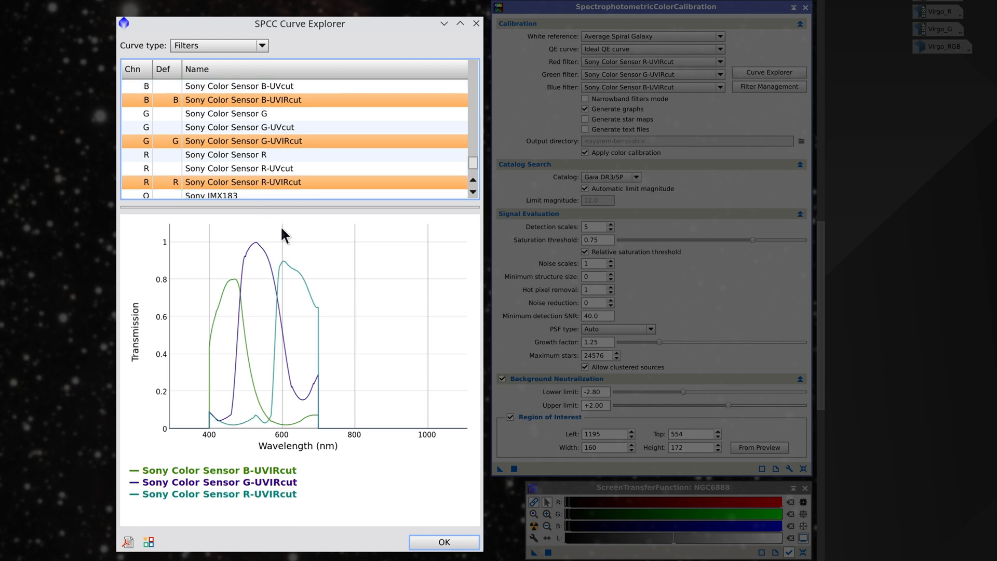
{"action": "left_click", "coordinate": [444, 542]}
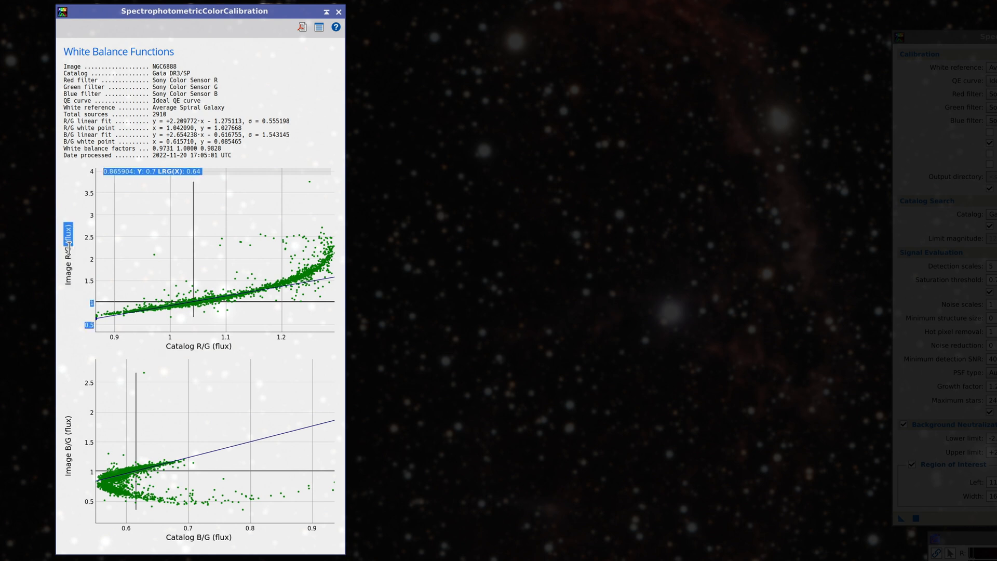
{"action": "mouse_move", "coordinate": [336, 260]}
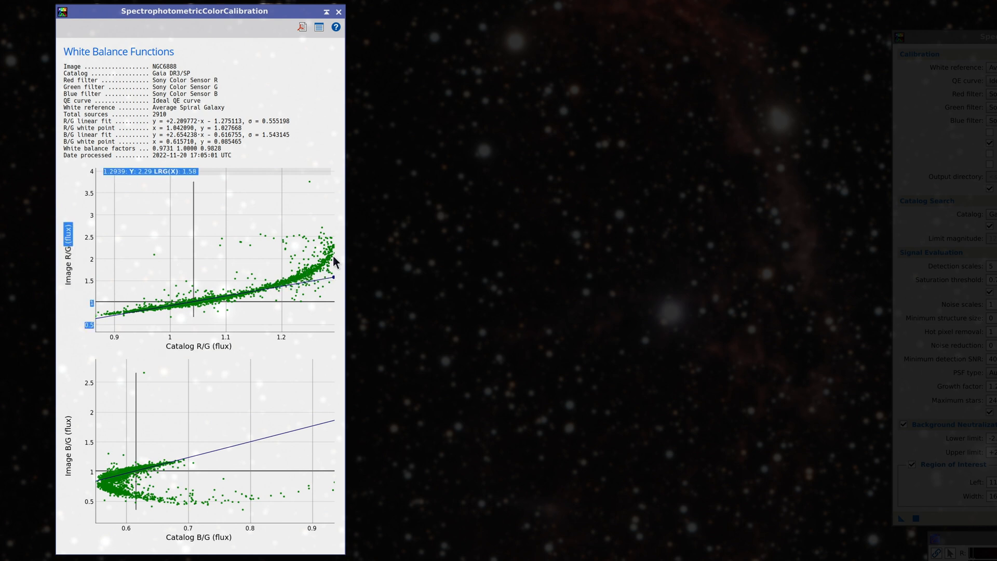
{"action": "mouse_move", "coordinate": [270, 283]}
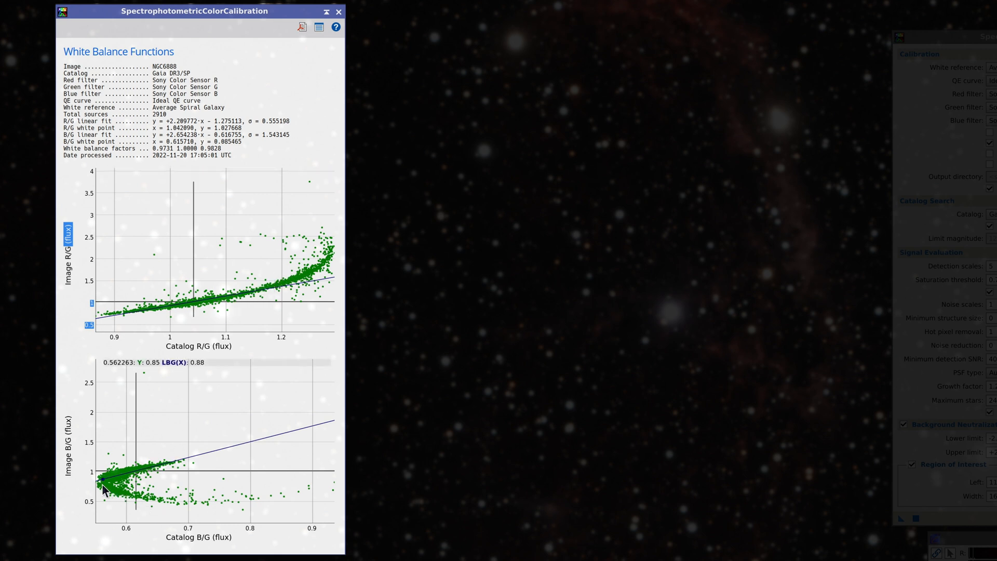
{"action": "mouse_move", "coordinate": [168, 419]}
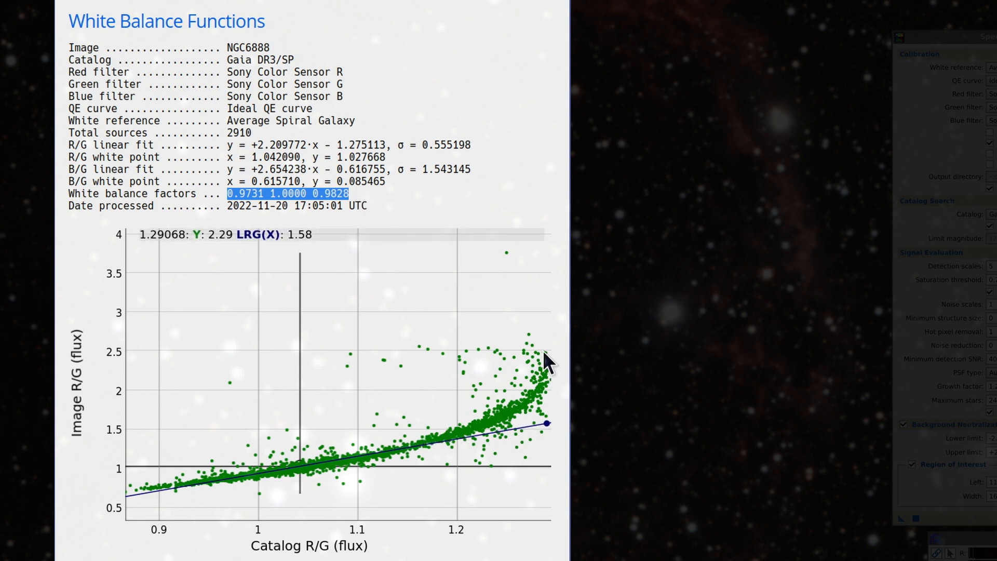
{"action": "mouse_move", "coordinate": [414, 441]}
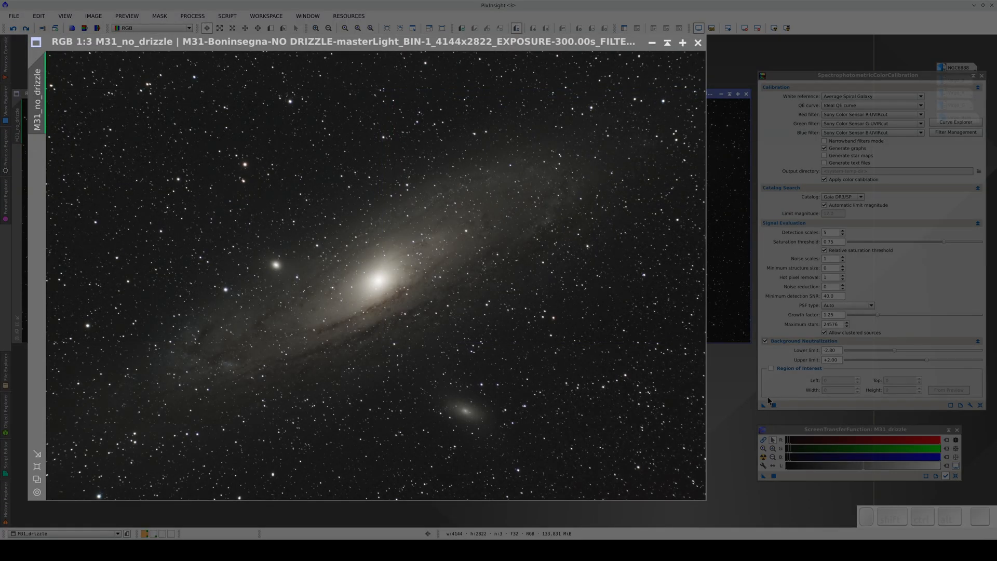
{"action": "mouse_move", "coordinate": [768, 404]}
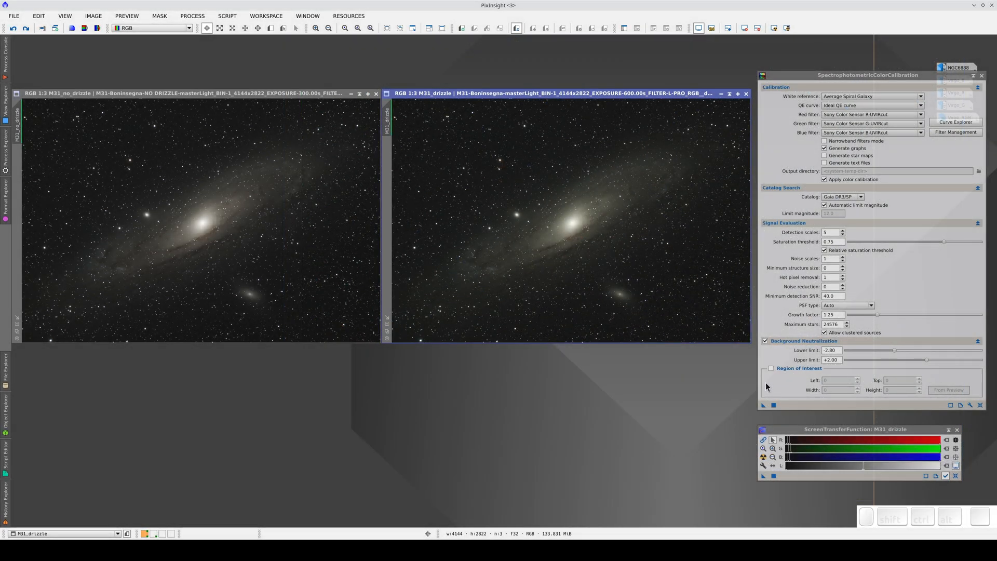
{"action": "mouse_move", "coordinate": [768, 399]}
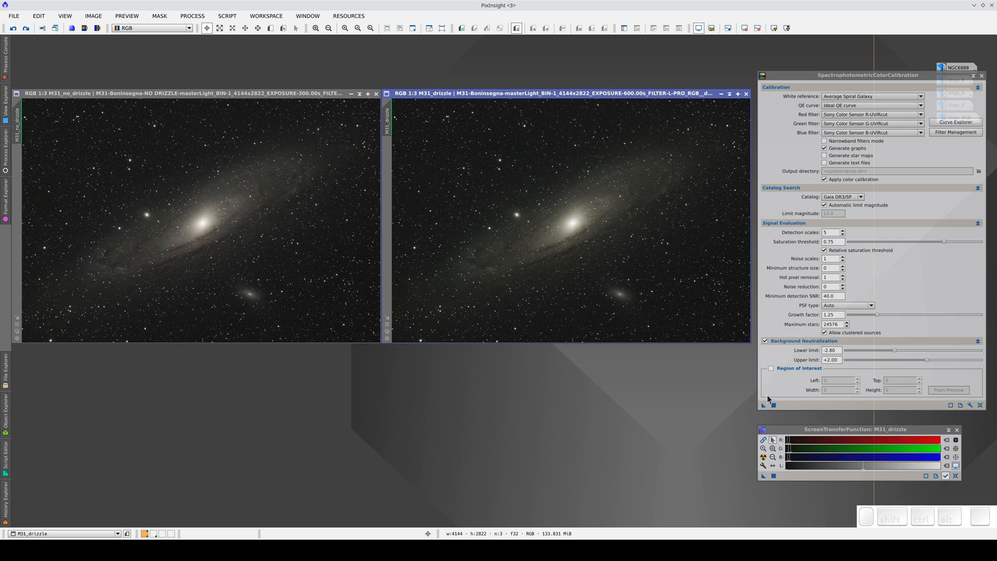
{"action": "mouse_move", "coordinate": [767, 404]}
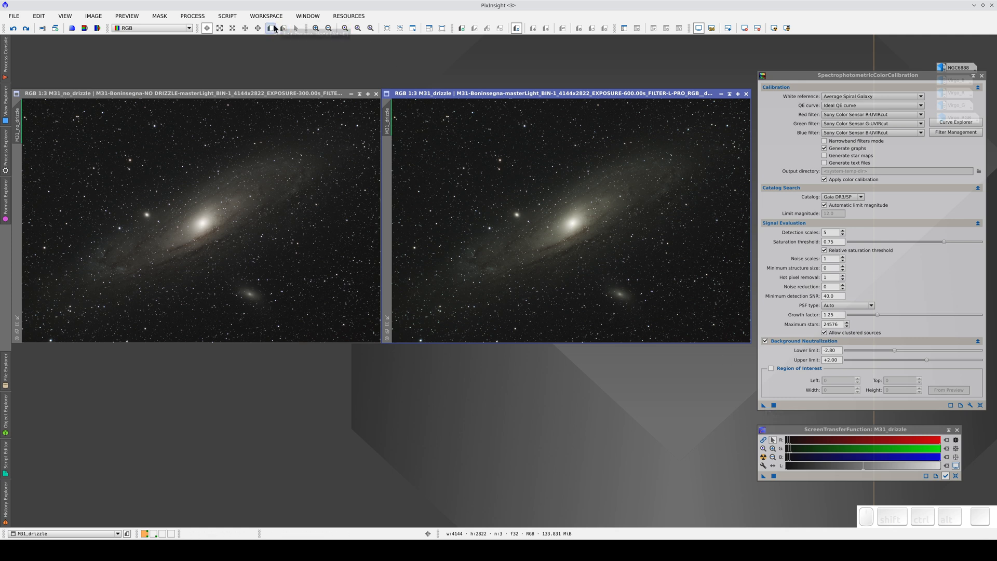
- Outline a background preview on M31_drizzle and set it as the region of interest
{"action": "left_click_drag", "start_coordinate": [429, 116], "coordinate": [481, 165]}
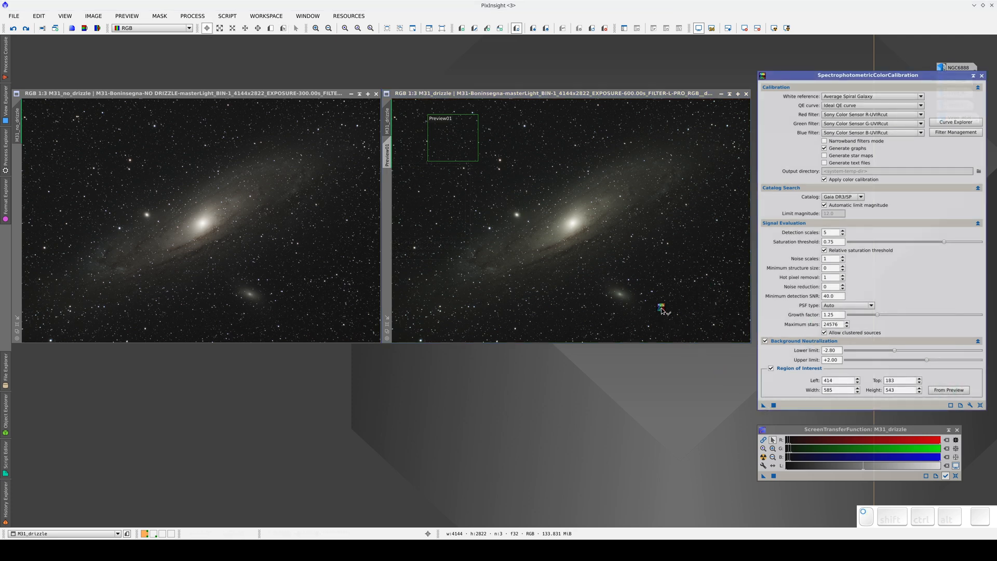
{"action": "left_click", "coordinate": [762, 405]}
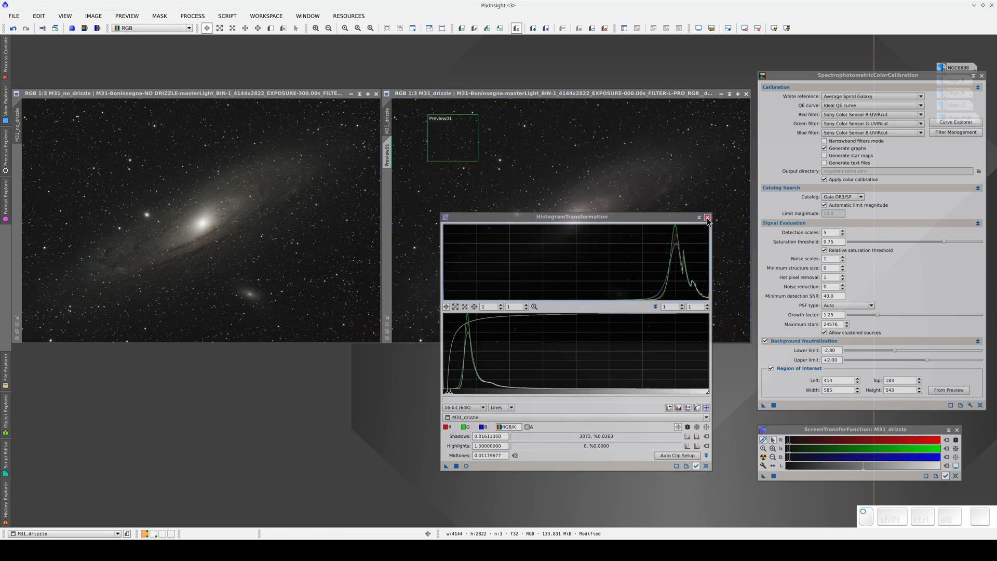
- Close HistogramTransformation after stretching the M31 images
{"action": "left_click", "coordinate": [706, 217]}
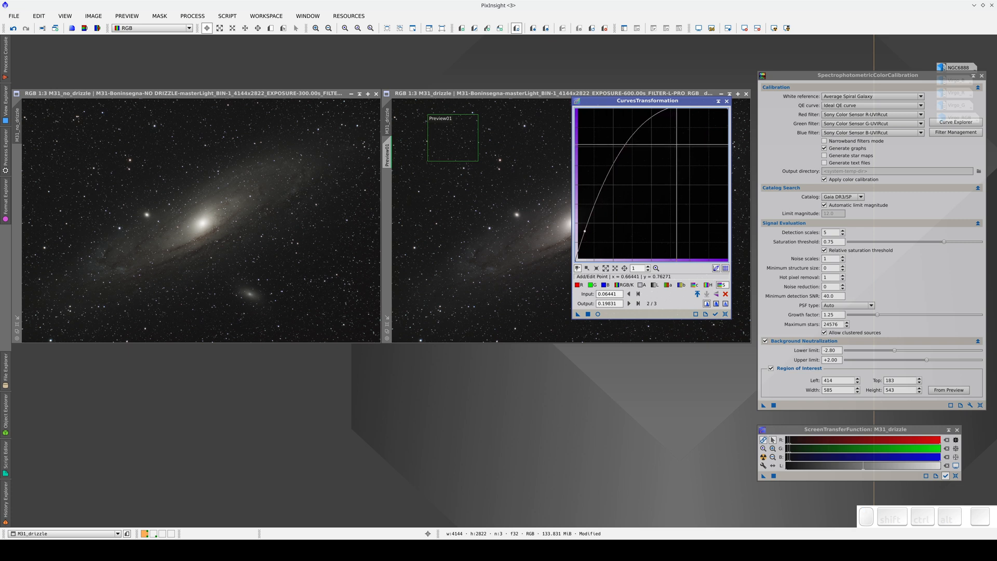
- Raise the saturation curve on the M31 images and close CurvesTransformation
{"action": "left_click", "coordinate": [671, 140]}
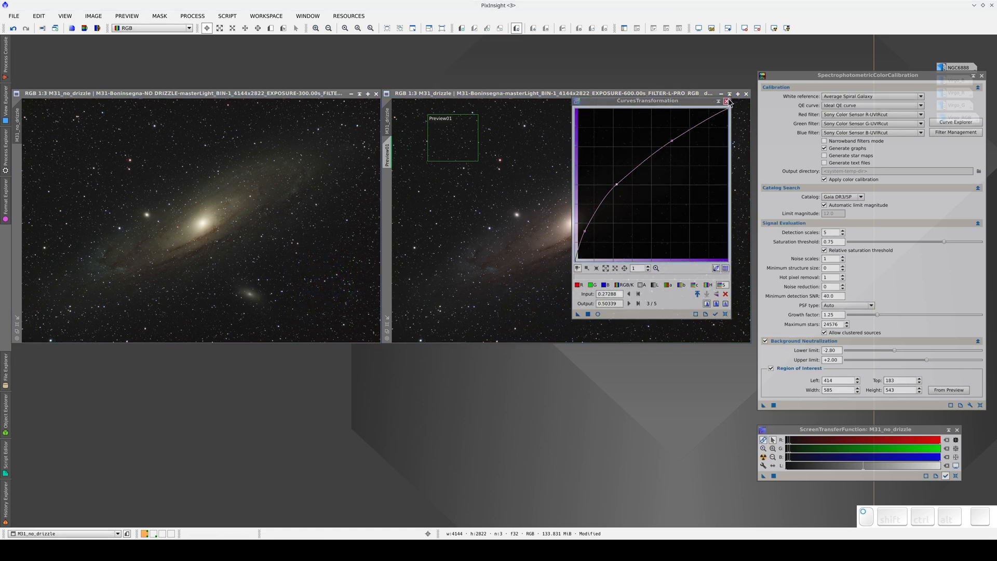
{"action": "left_click", "coordinate": [725, 100]}
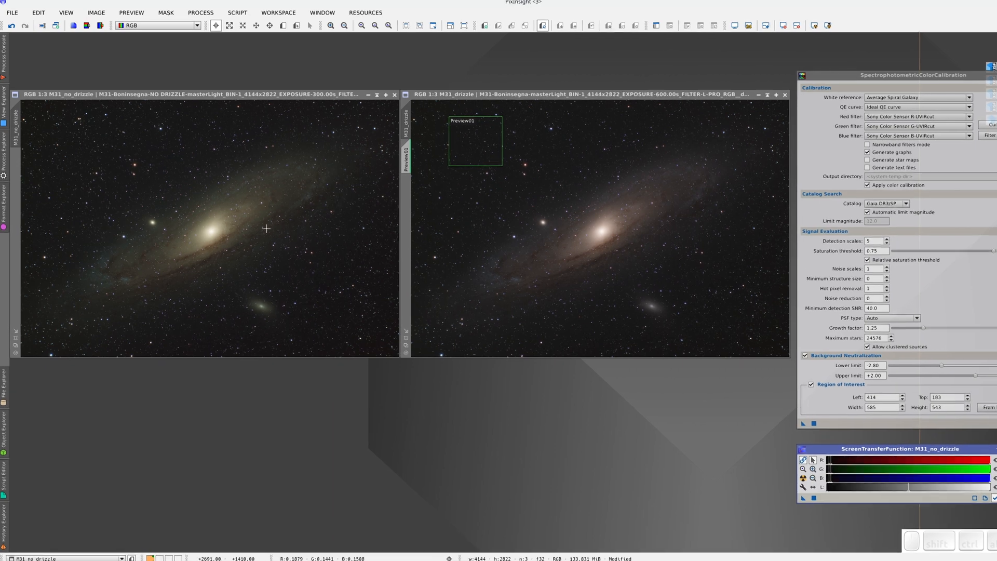